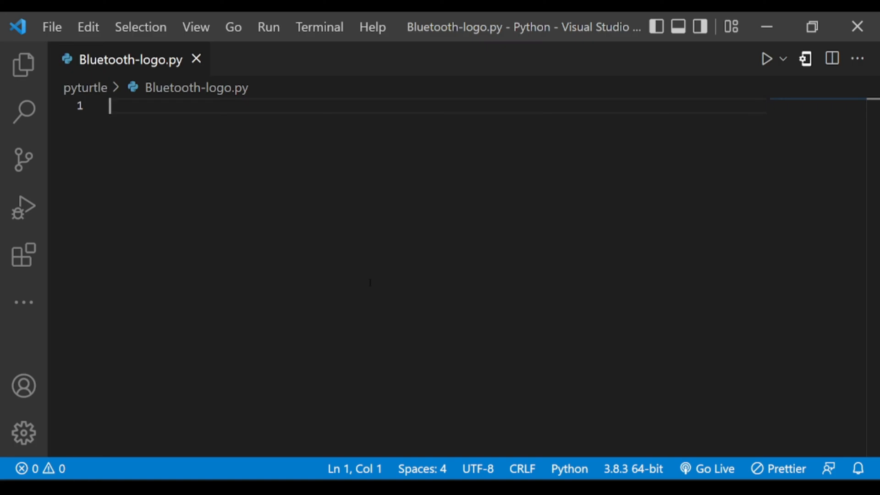
Step: Import turtle, create a Turtle, set its colour to blue and begin the fill
{"action": "type", "text": "import turtle"}
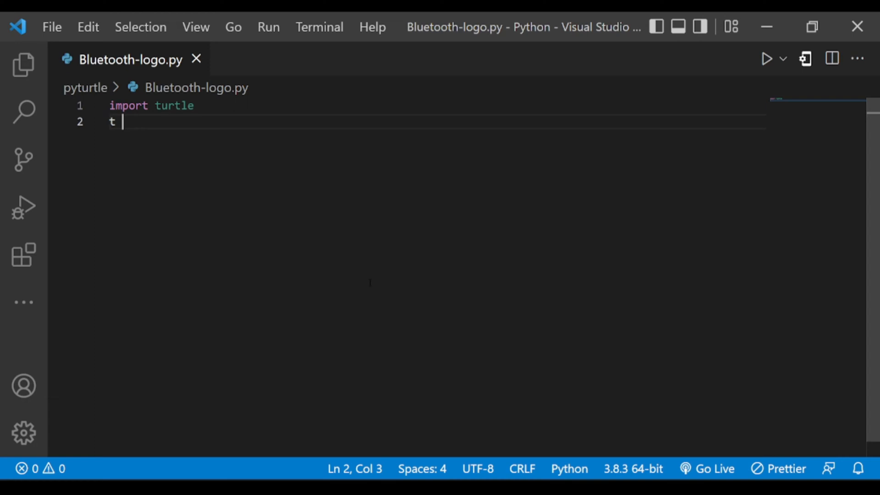
{"action": "type", "text": "= turtle.Turtle("}
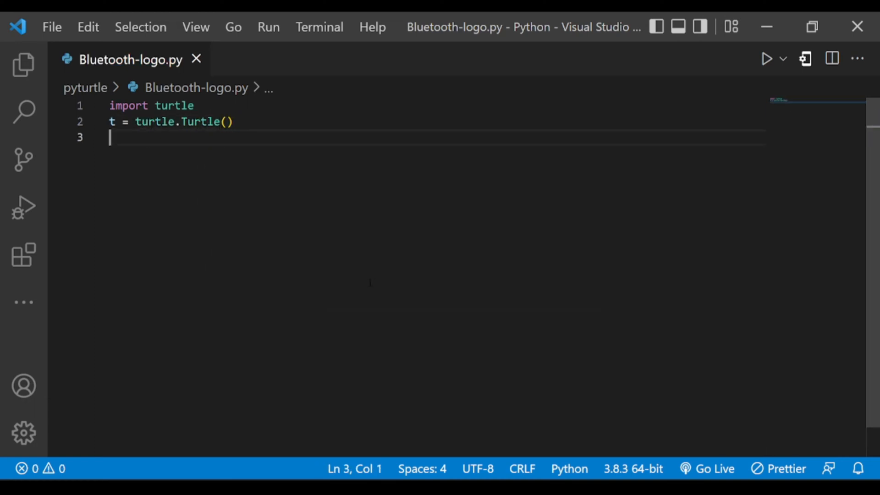
{"action": "type", "text": "t.color()"}
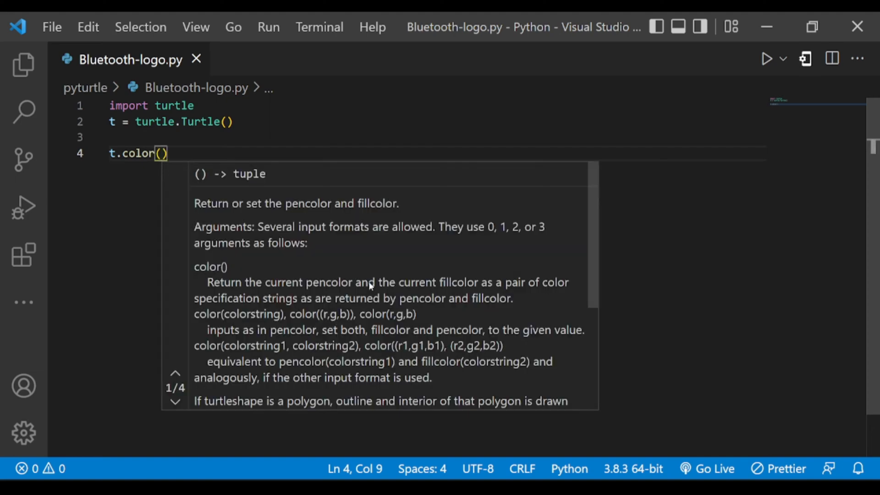
{"action": "type", "text": "\"blue\""}
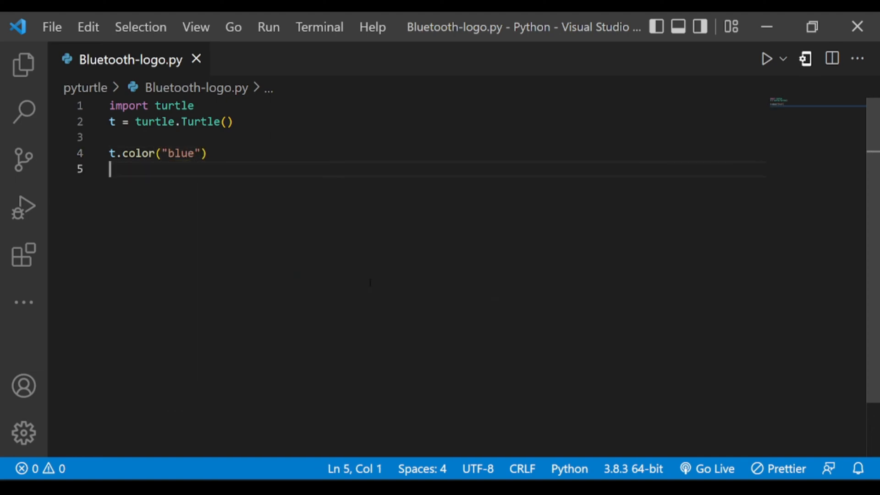
{"action": "type", "text": "t.begin_fill()"}
{"action": "type", "text": "for i "}
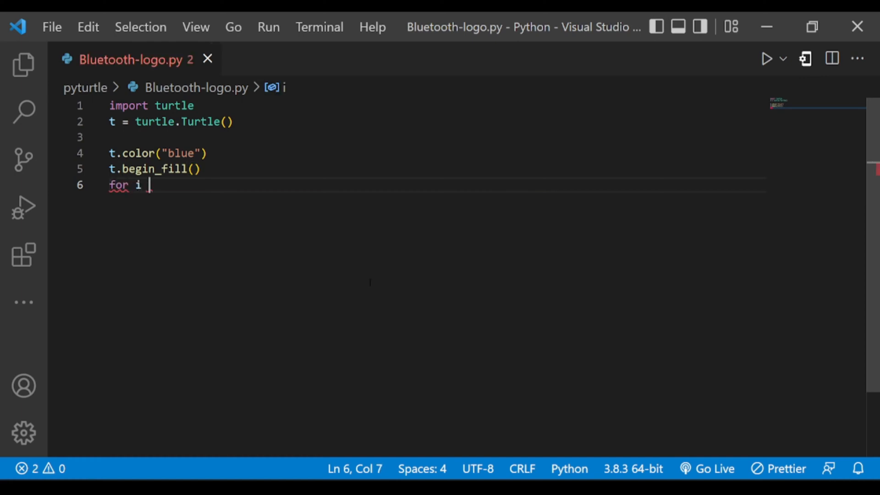
Step: Loop twice drawing a forward side and a circle(34, 90) corner, then end the fill
{"action": "type", "text": "in range"}
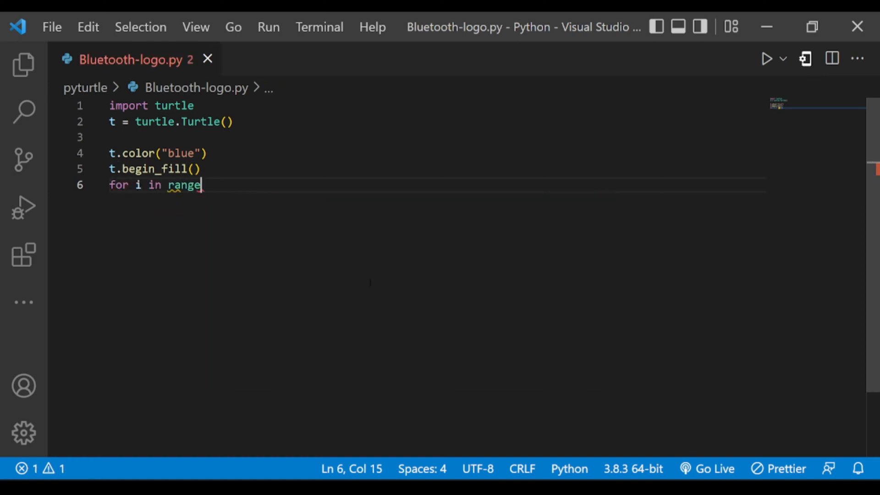
{"action": "type", "text": "(2):"}
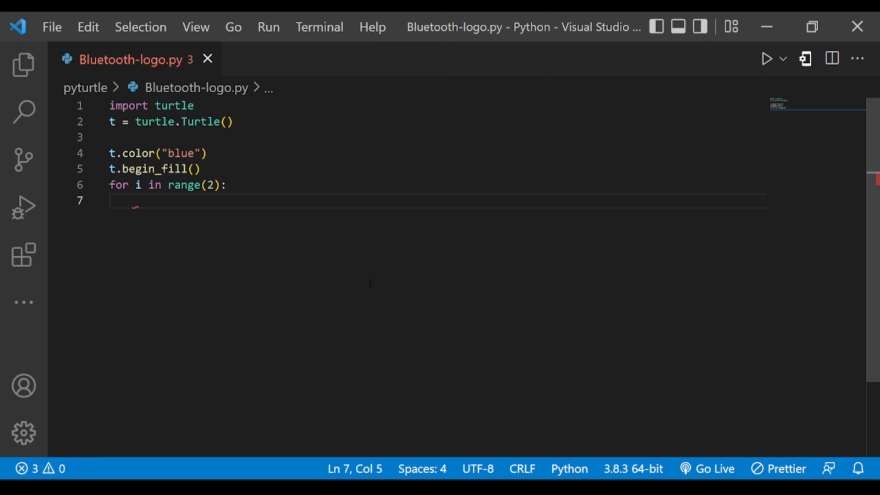
{"action": "type", "text": "t.forward(100"}
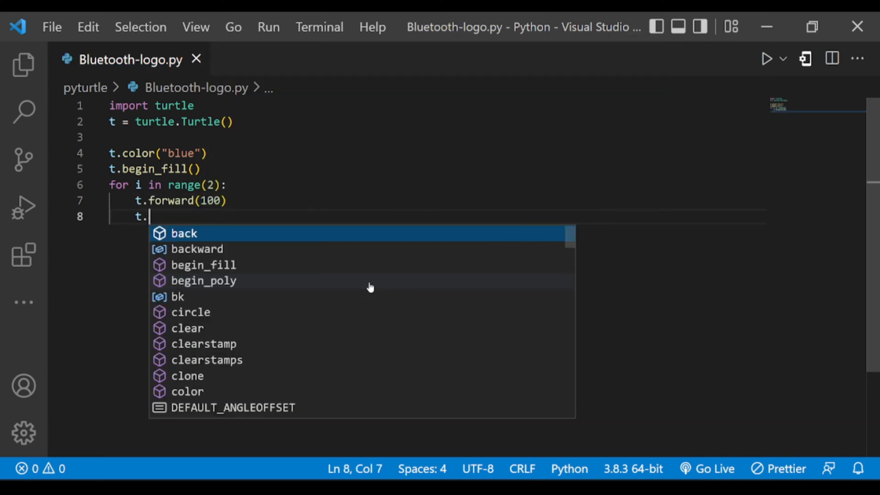
{"action": "type", "text": "circle(34,90"}
{"action": "type", "text": "t.forward(180"}
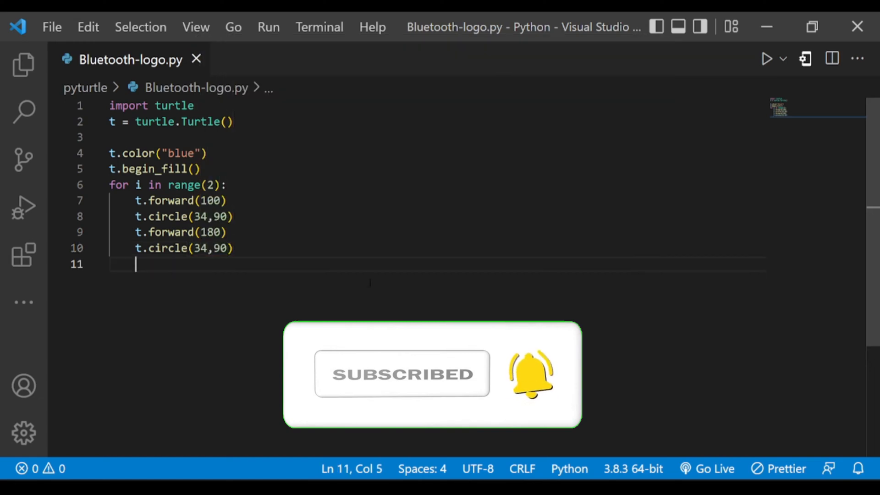
{"action": "type", "text": "t.end_fill("}
{"action": "type", "text": "t.pencolor("}
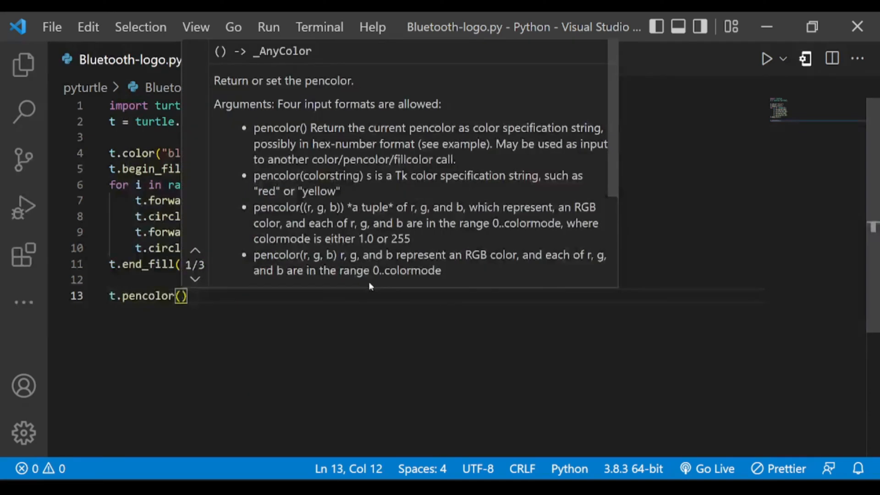
Step: Give the turtle a white pen of size 15, lifted and moved to (10, 150)
{"action": "type", "text": "\"white\""}
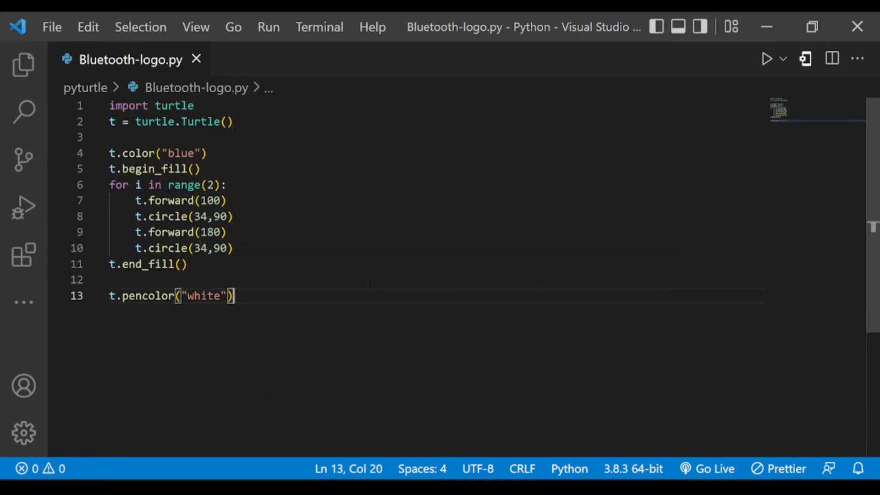
{"action": "type", "text": "t.pensize(15"}
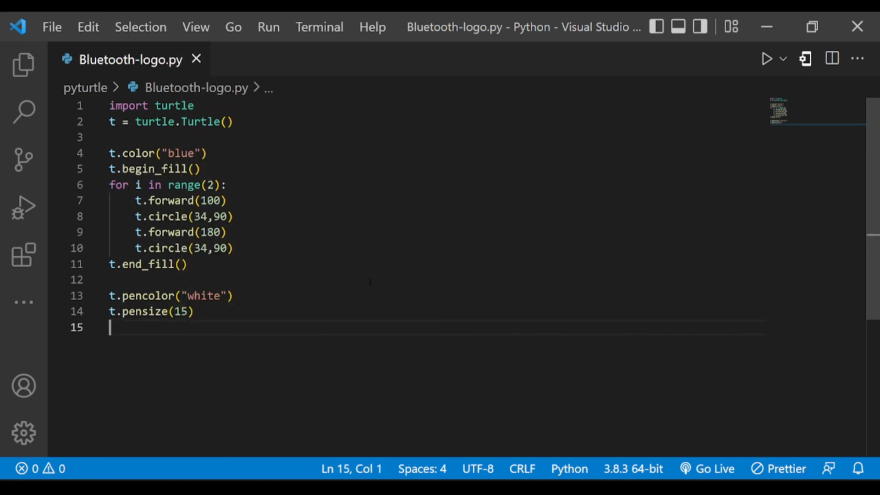
{"action": "type", "text": "t.penup("}
{"action": "type", "text": "t.goto(10,150"}
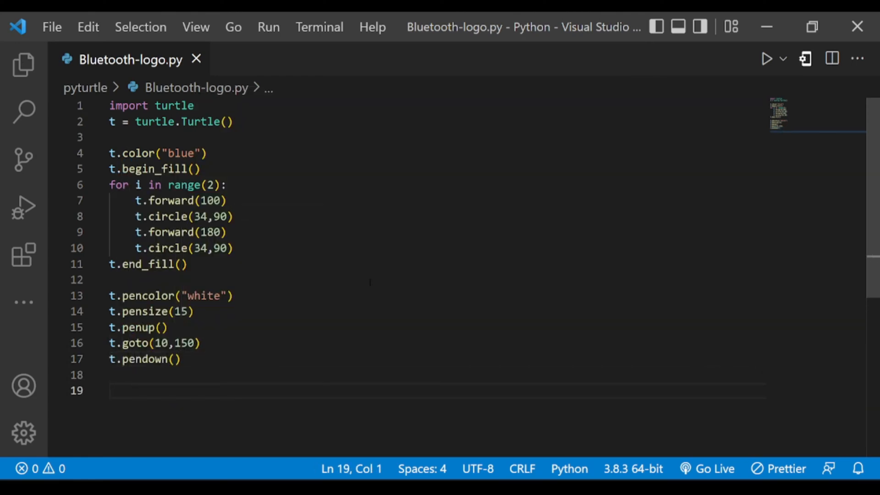
Step: Trace the rune with right turns (100, 130, 130, 100) and forward moves (60, 160, 60, 100)
{"action": "type", "text": "t.r"}
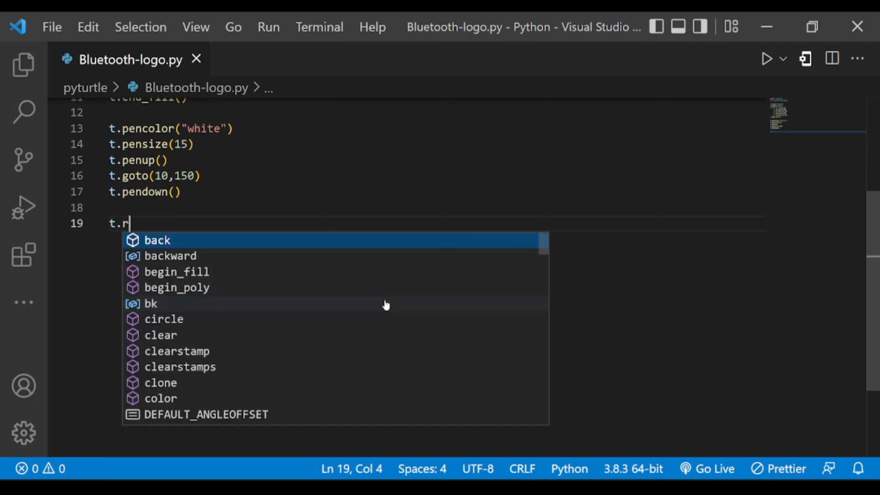
{"action": "type", "text": "ight(40"}
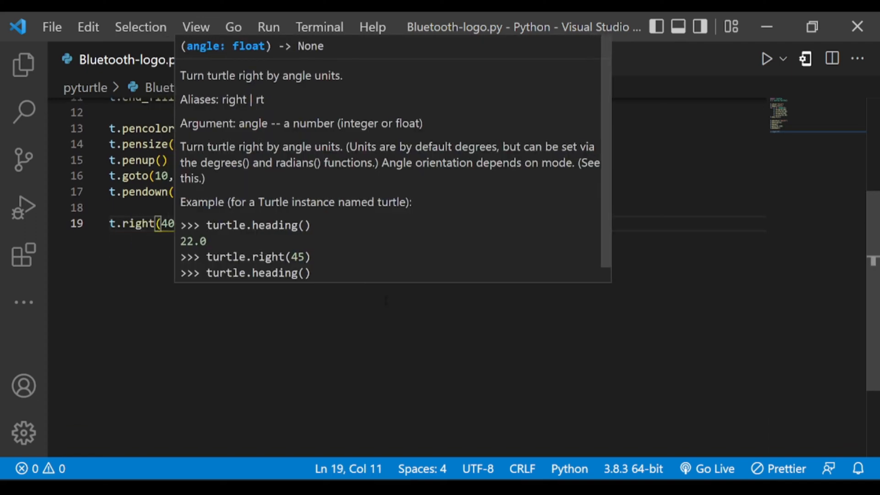
{"action": "type", "text": "t.forward"}
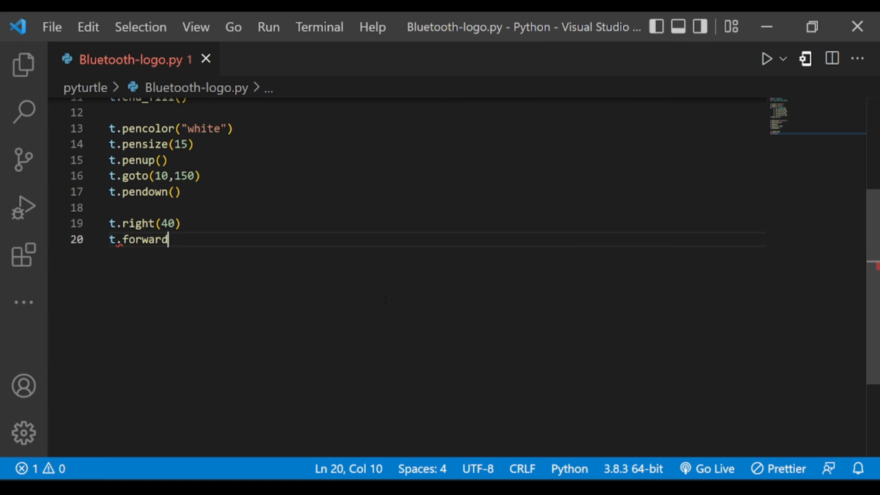
{"action": "type", "text": "(100)"}
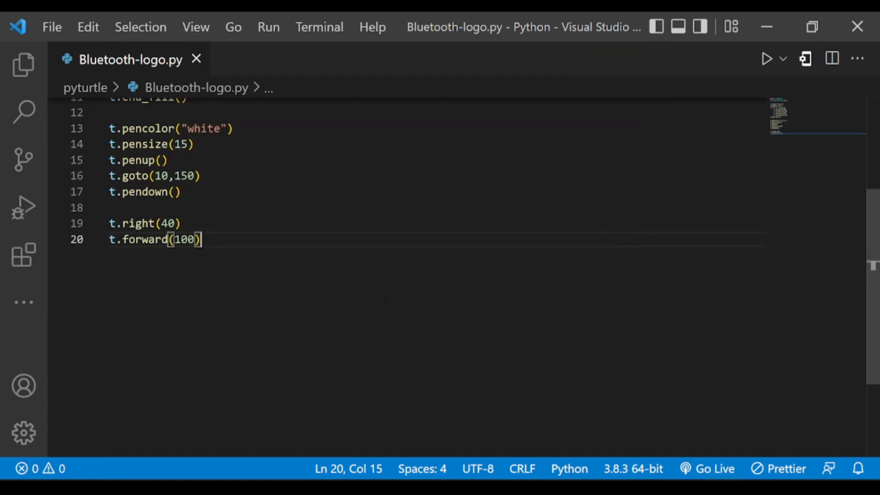
{"action": "type", "text": "t.right()"}
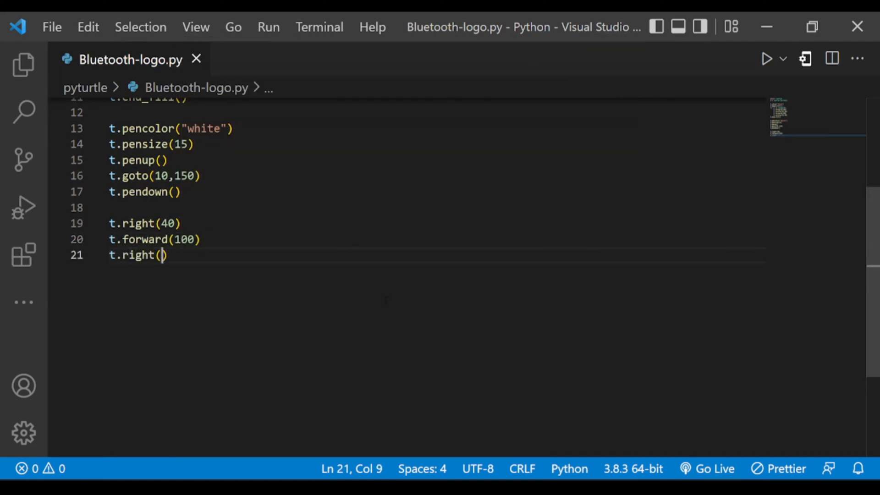
{"action": "type", "text": "t"}
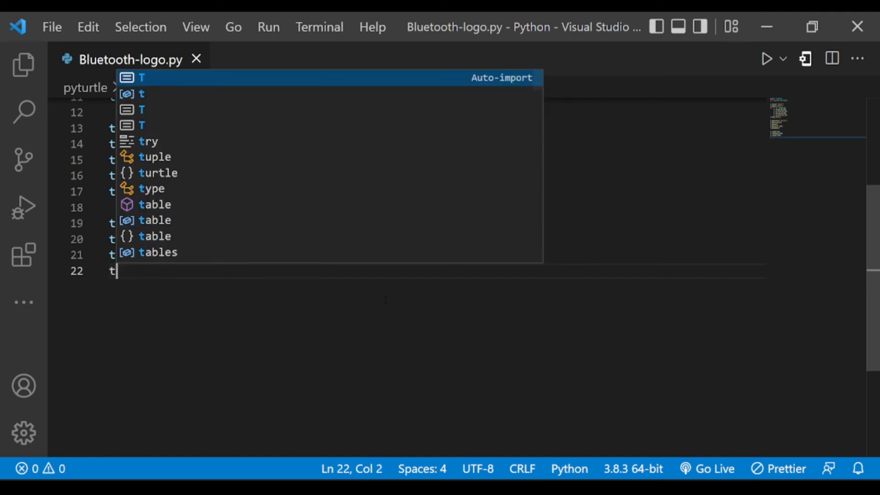
{"action": "type", "text": "forward(60"}
{"action": "type", "text": "t.right(130"}
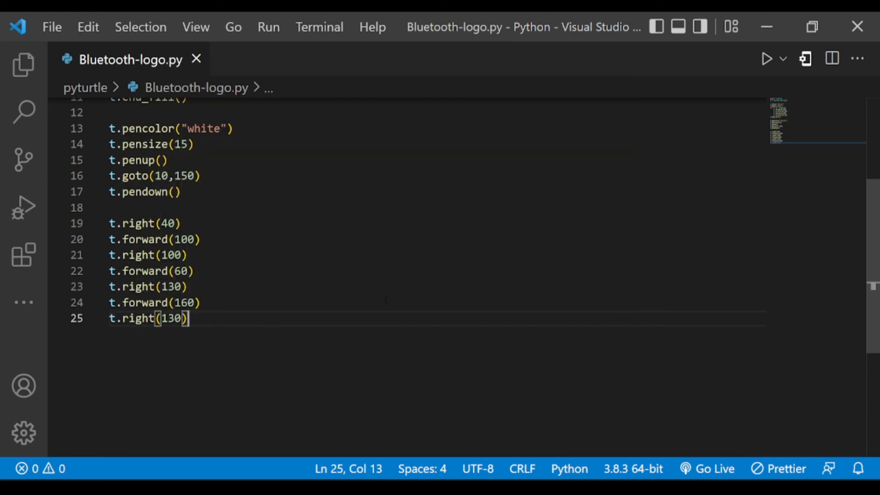
{"action": "type", "text": "t.forward(60"}
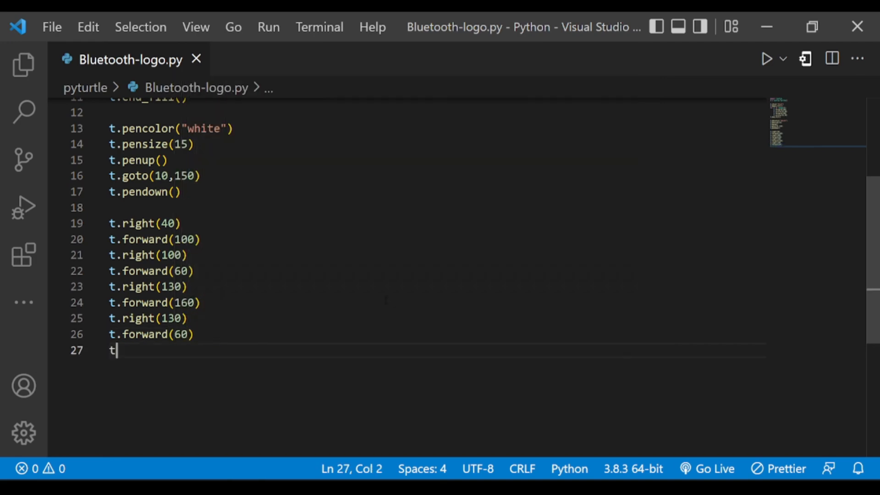
{"action": "type", "text": "right"}
{"action": "type", "text": "t.forward"}
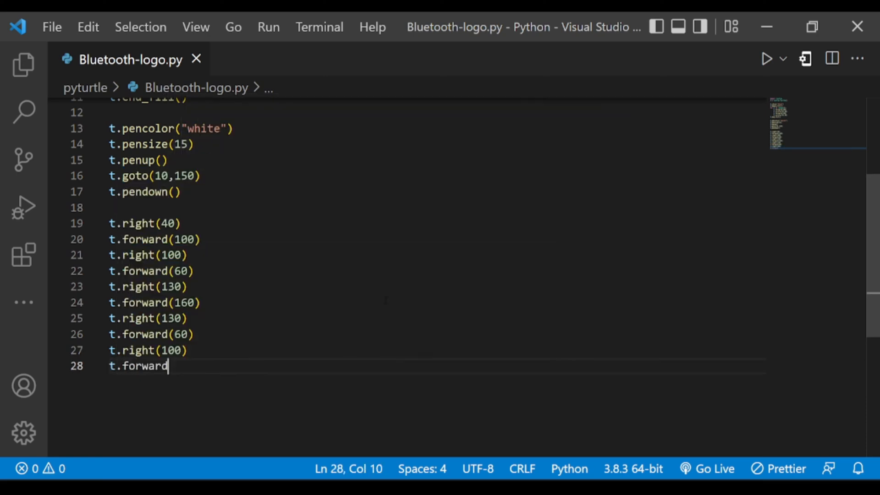
{"action": "type", "text": "(100)"}
{"action": "type", "text": "t.penup("}
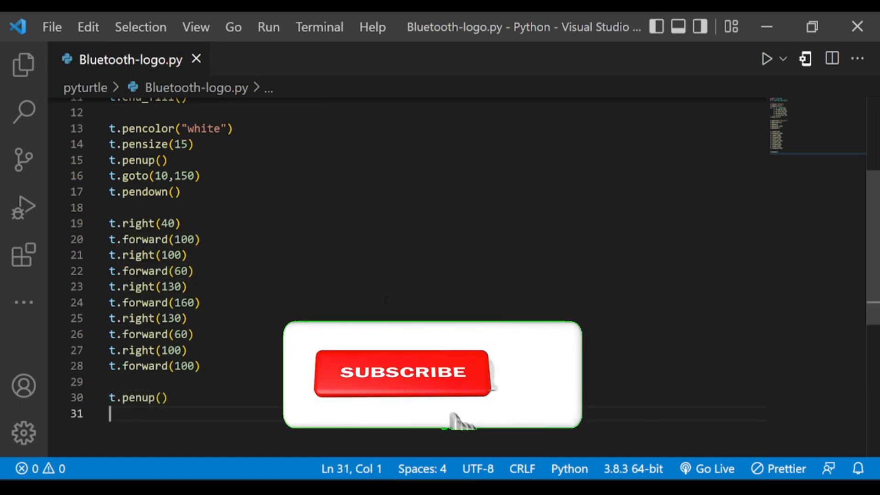
Step: Move to (-95, -110) and write black 'Bluetooth' in bold Arial size 50
{"action": "type", "text": "t.goto("}
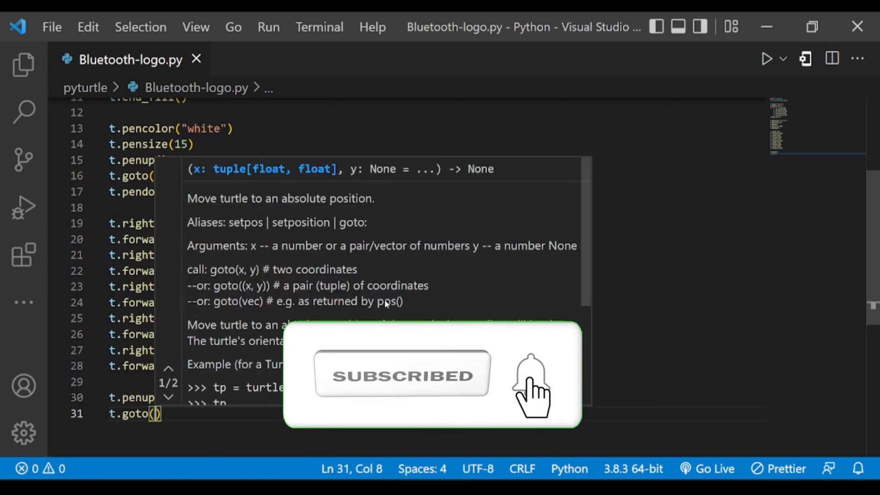
{"action": "type", "text": "-95,-110"}
{"action": "type", "text": "t.pencolor(\"black"}
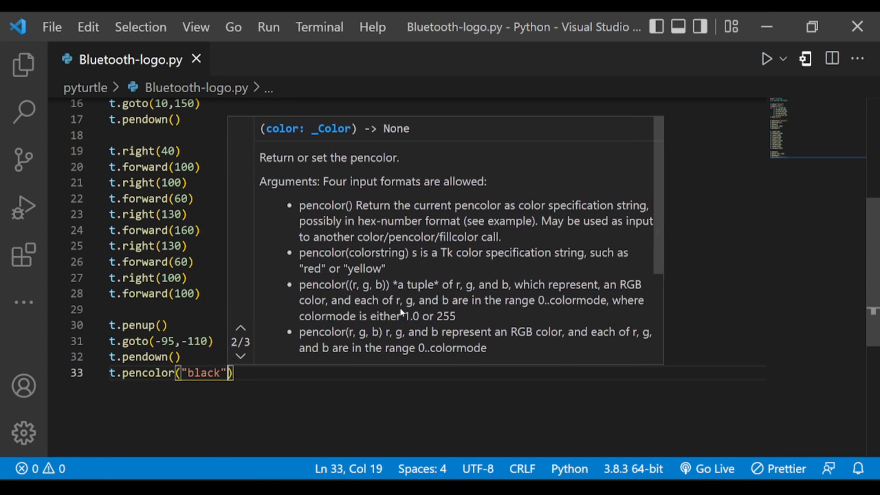
{"action": "type", "text": "t.write(\"Bluetooth\", font=("}
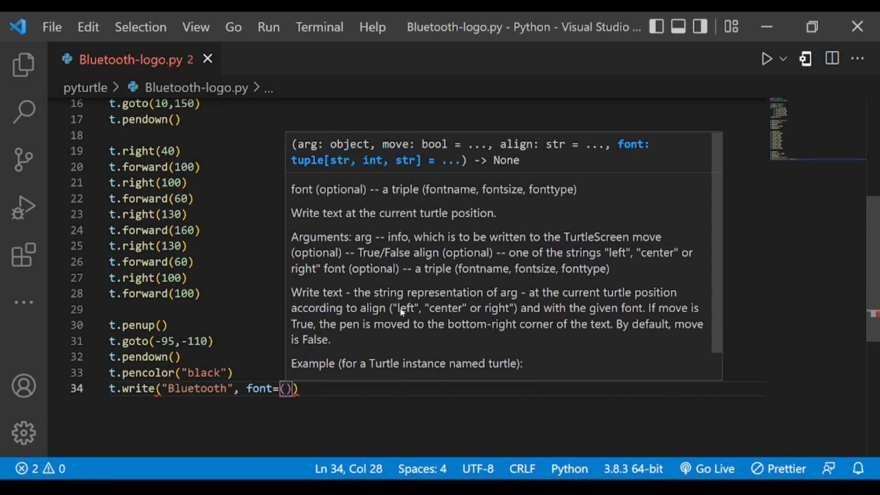
{"action": "type", "text": "\"Arial\""}
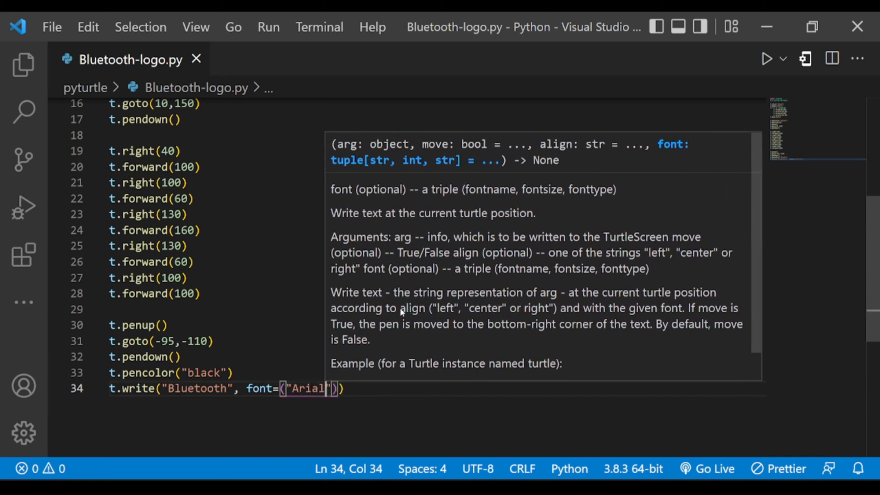
{"action": "type", "text": ",50,\"bold"}
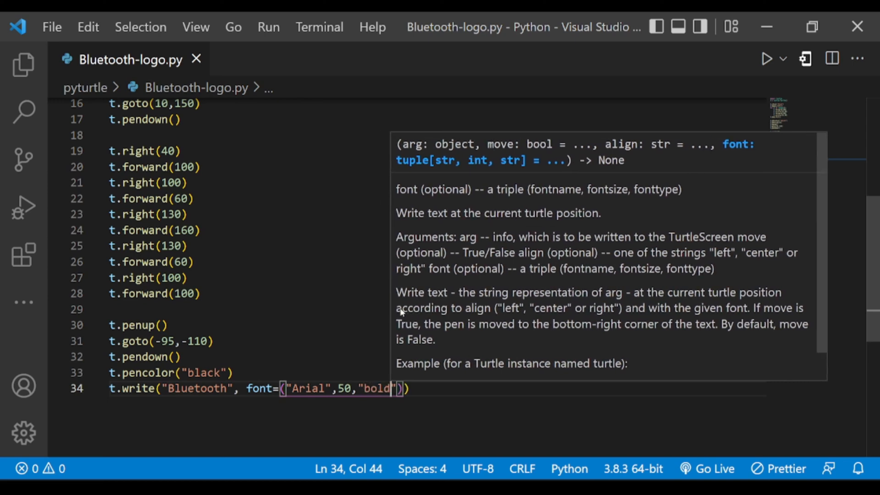
Step: End the script with turtle.done() and run the Python file to draw the logo
{"action": "type", "text": "turtle.done("}
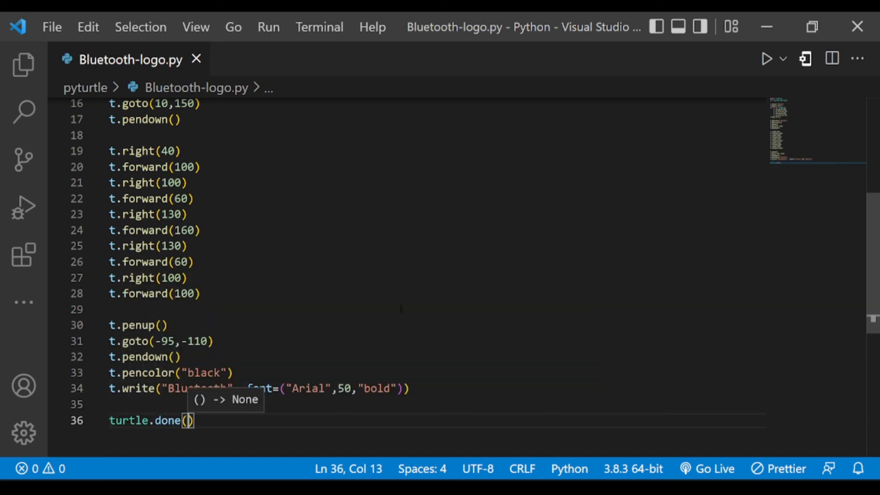
{"action": "left_click", "coordinate": [766, 58]}
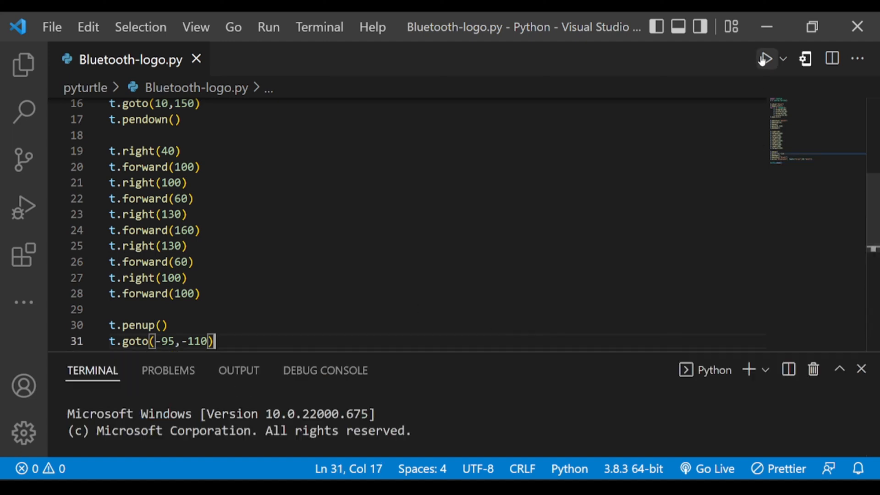
{"action": "left_click", "coordinate": [764, 58]}
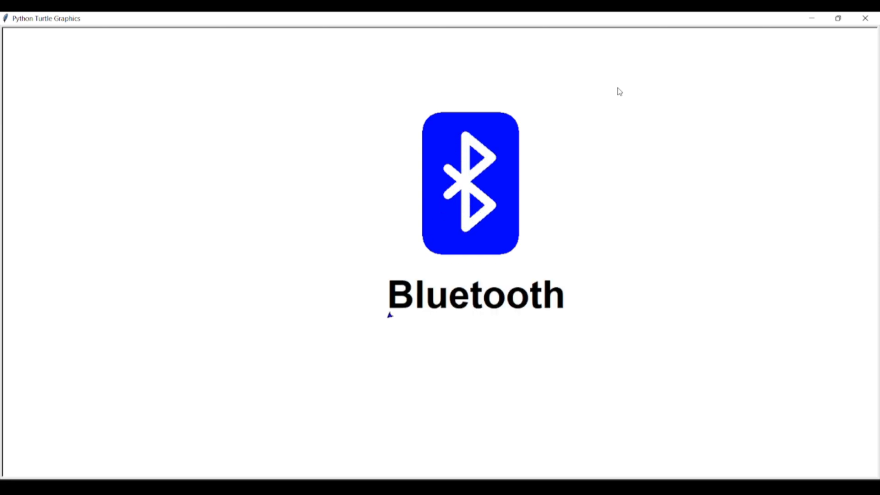
{"action": "mouse_move", "coordinate": [866, 18]}
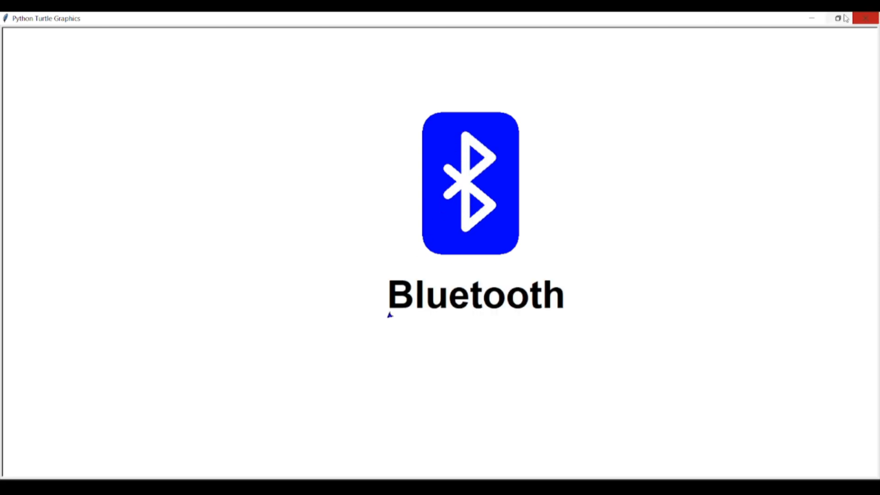